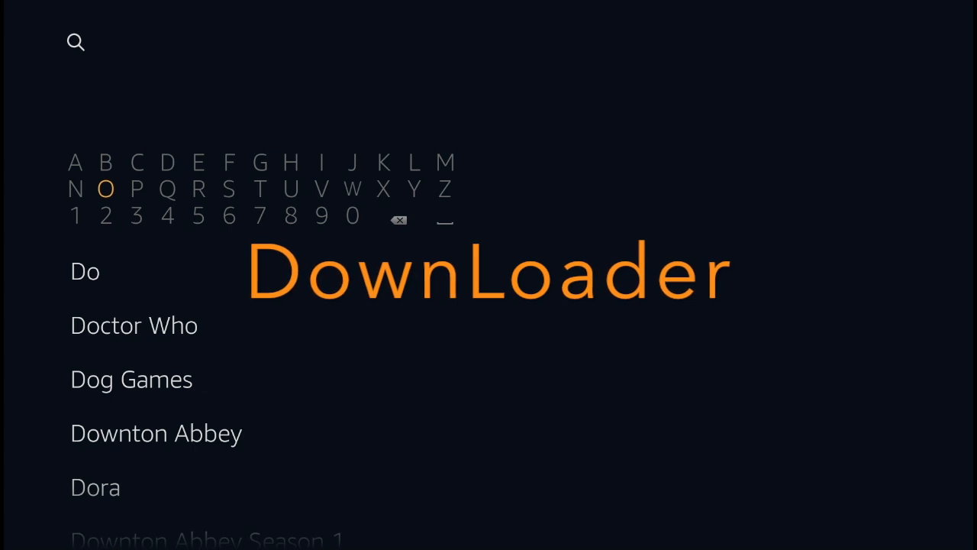
# Spell 'Downloader' in Fire TV search and bring up its app results
pyautogui.click(351, 189)
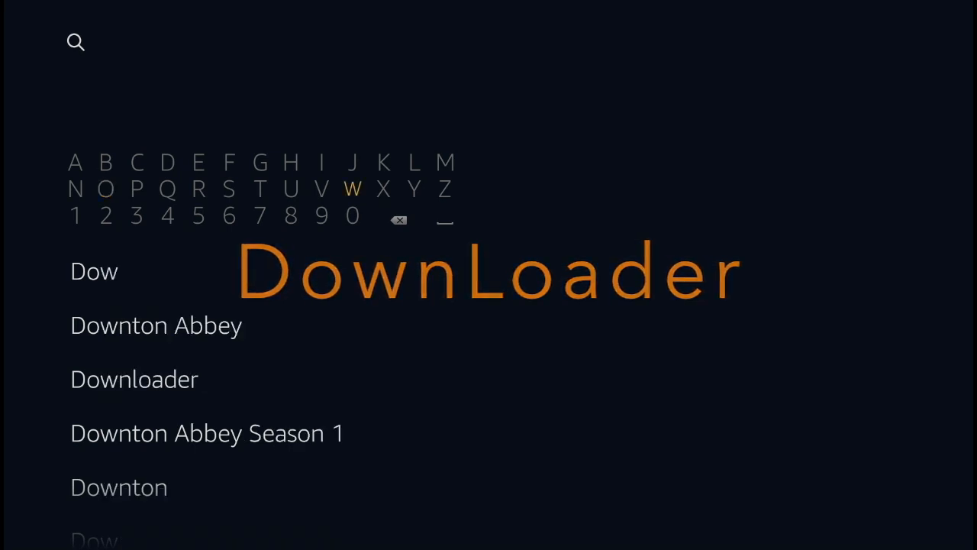
pyautogui.click(134, 379)
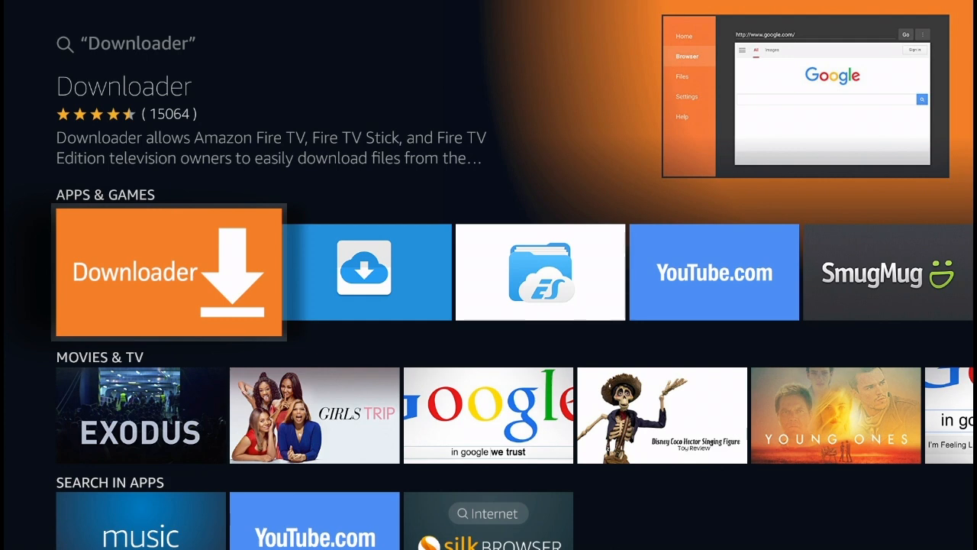
# Get and install Downloader from its store page and dismiss the installed notice
pyautogui.click(168, 272)
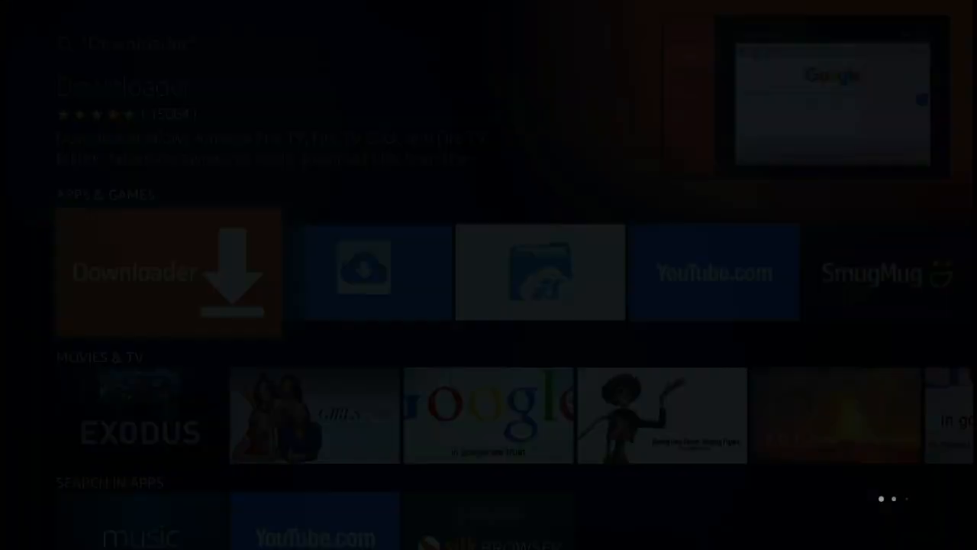
pyautogui.click(168, 272)
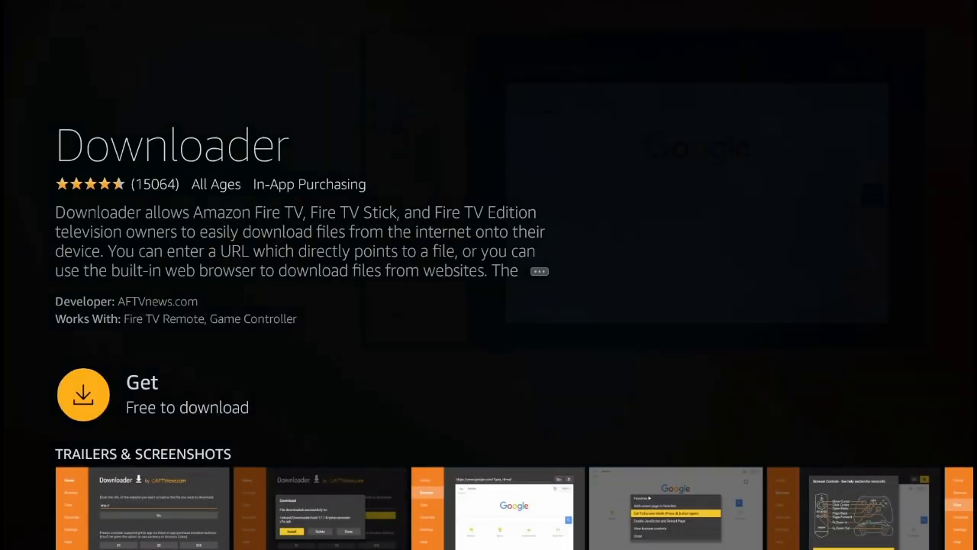
pyautogui.click(83, 394)
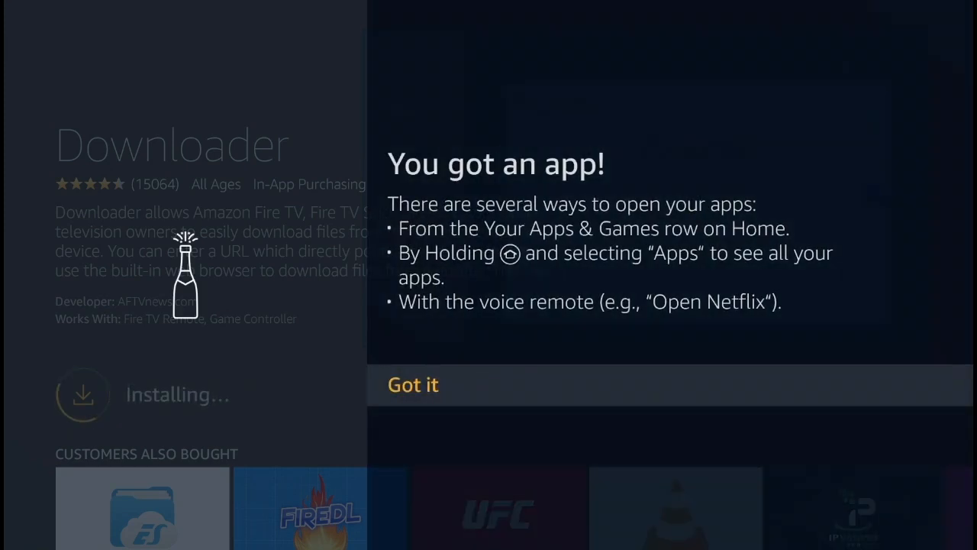
pyautogui.click(412, 385)
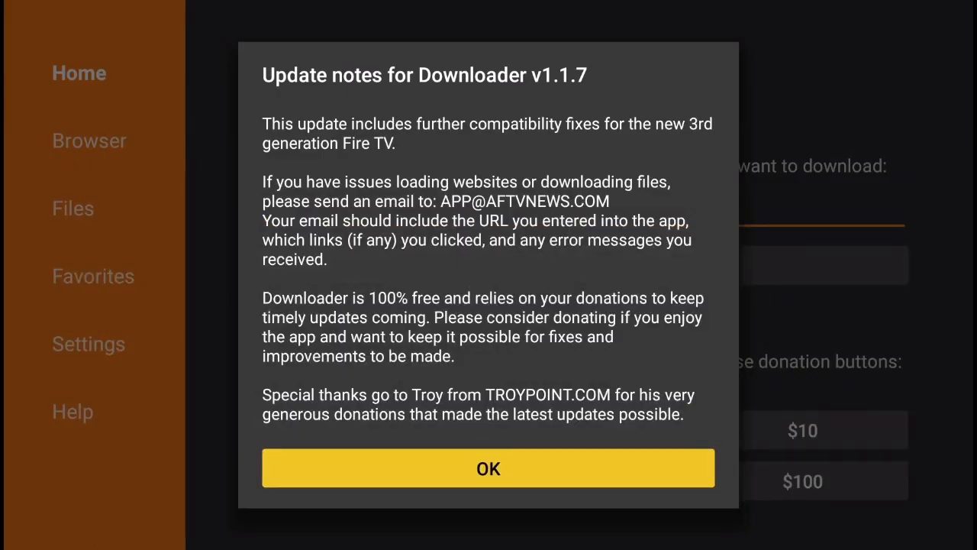
pyautogui.click(488, 468)
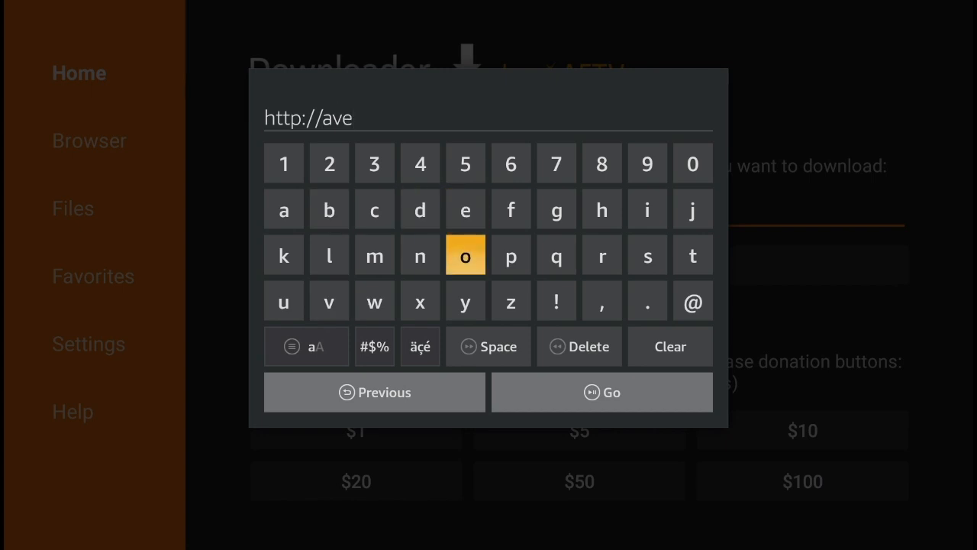
pyautogui.write('ngerelectron')
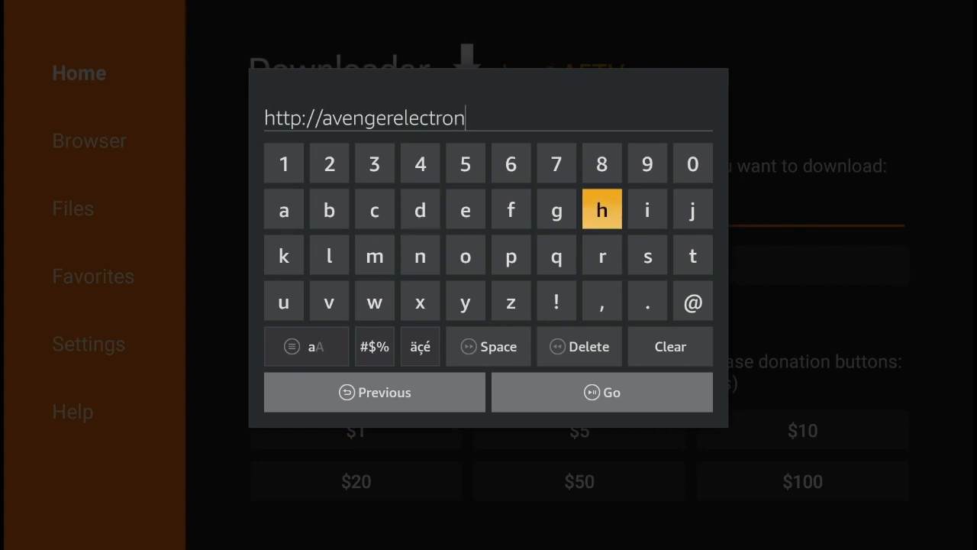
pyautogui.click(647, 300)
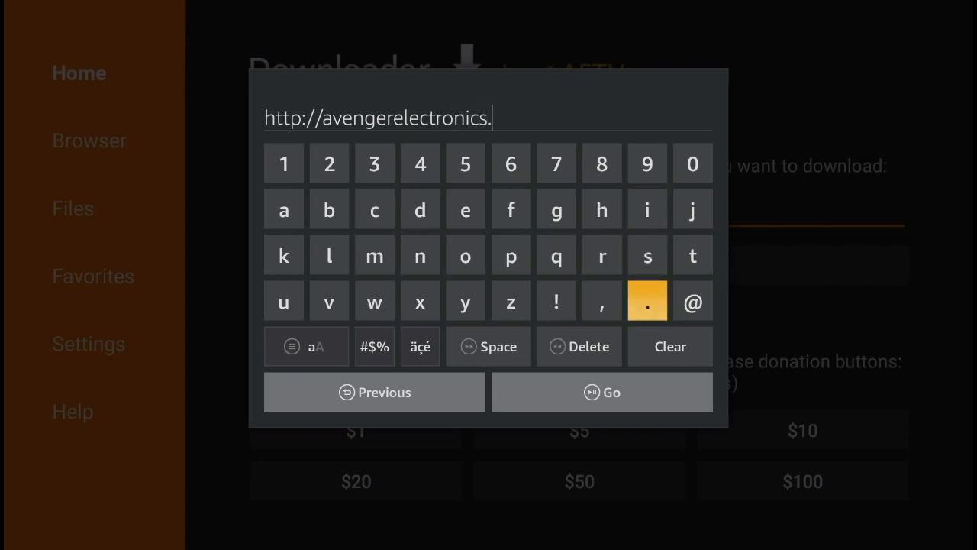
pyautogui.click(374, 255)
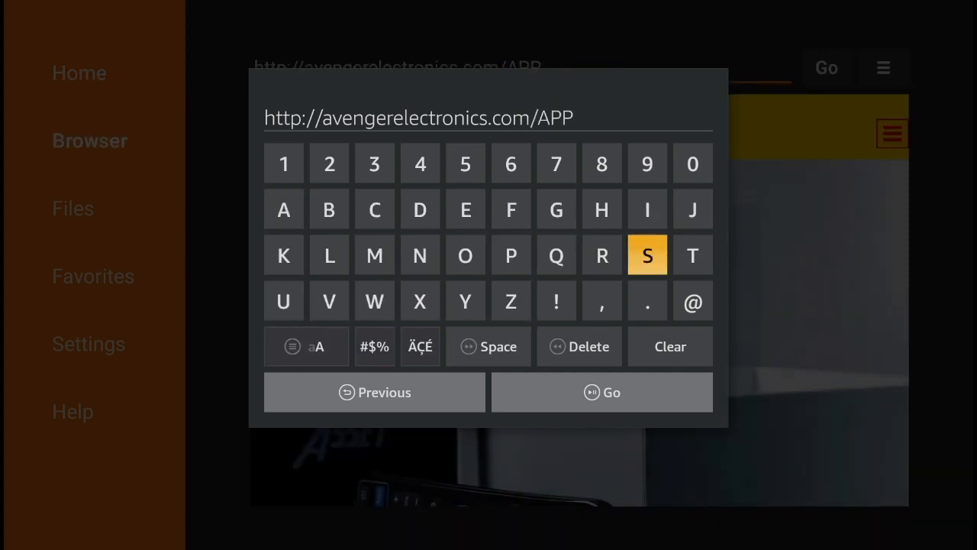
pyautogui.click(611, 391)
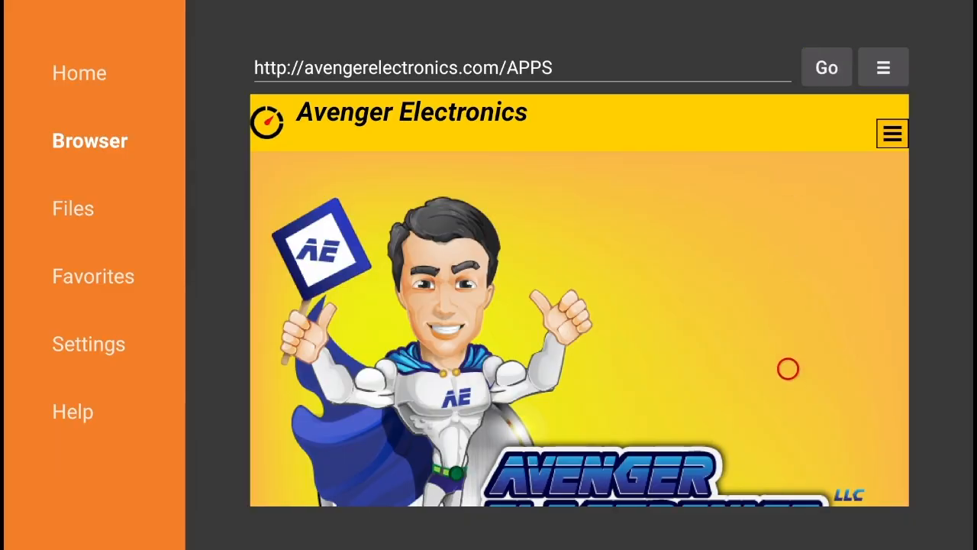
# Scroll down the Avenger Electronics APPS page to its Top Applications
pyautogui.scroll(-3)
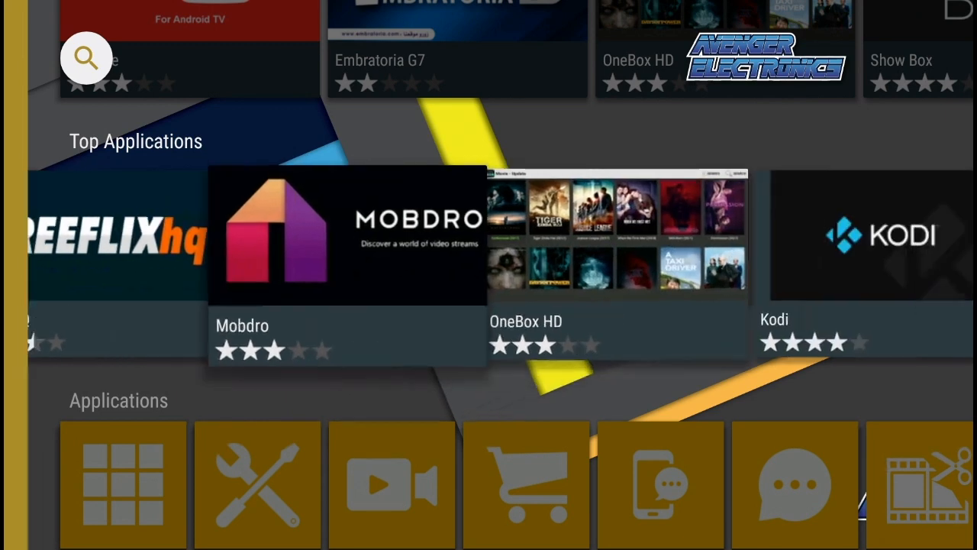
# Select Popcorn Time for Android TV from Top Applications and start its install
pyautogui.hscroll(3)
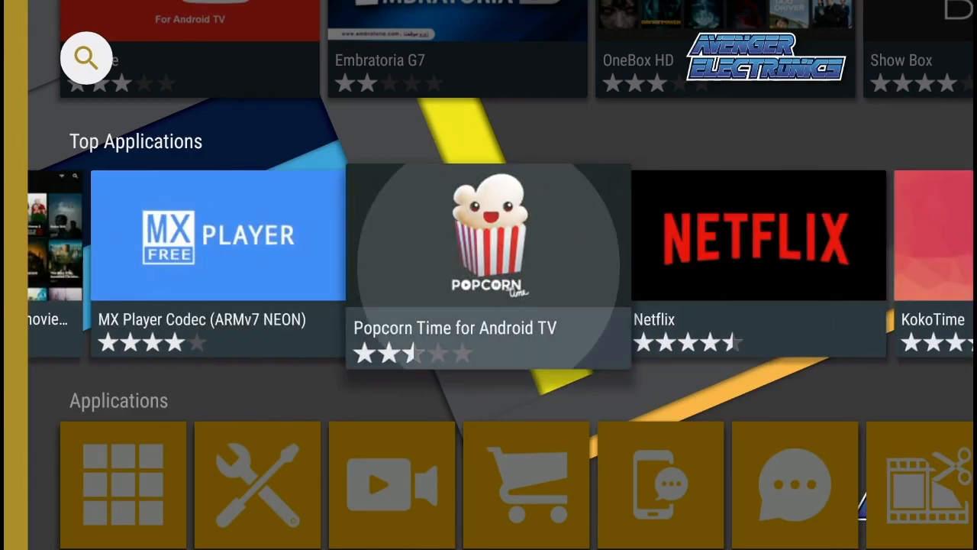
pyautogui.click(488, 237)
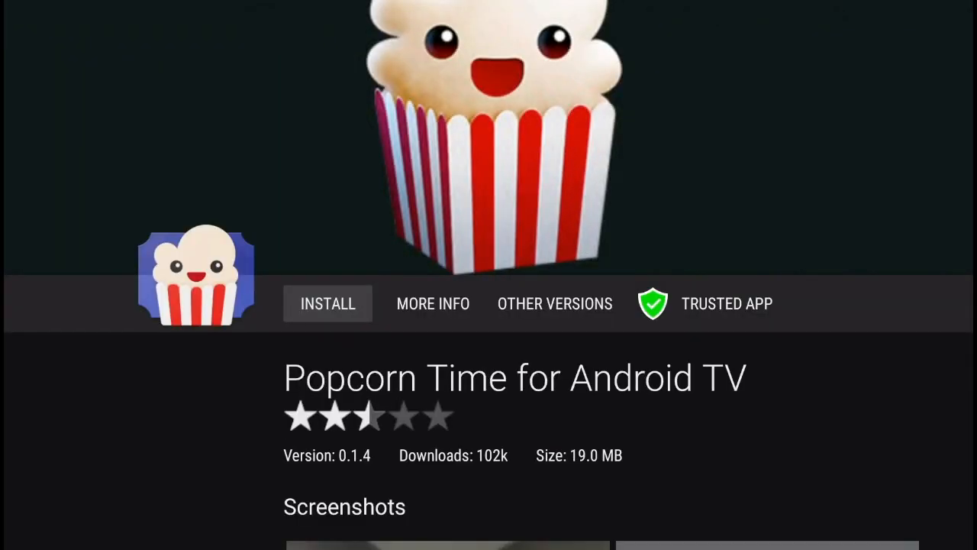
pyautogui.click(327, 303)
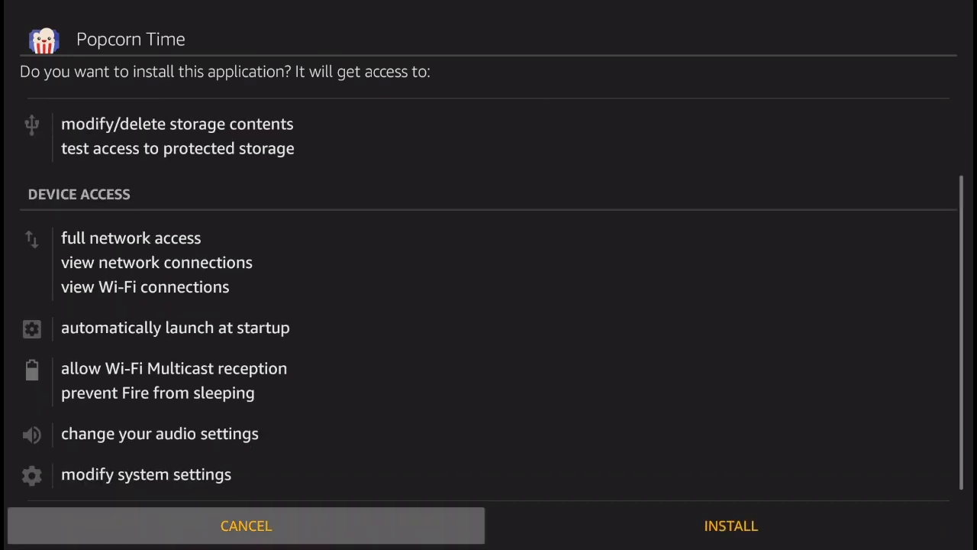
# Confirm INSTALL on Popcorn Time's permissions screen
pyautogui.click(730, 525)
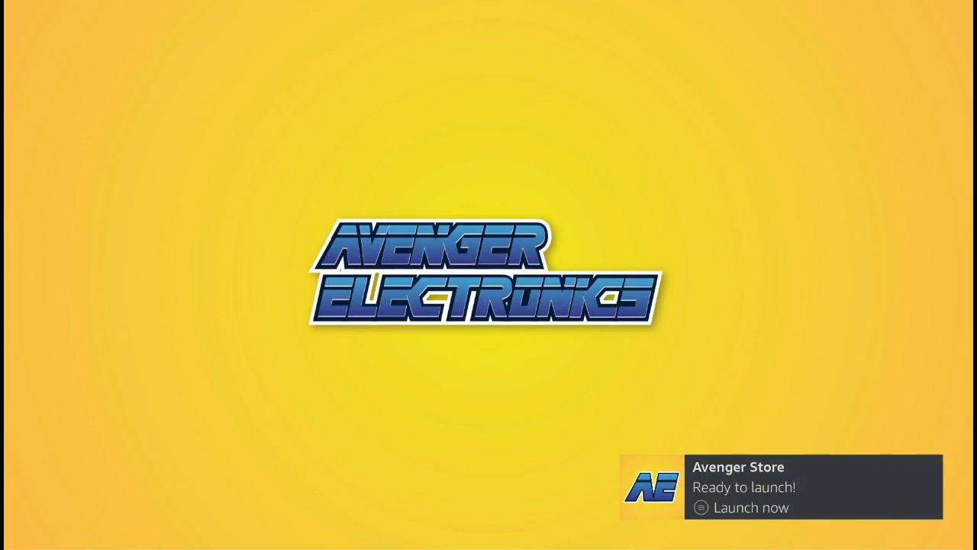
# Launch the Avenger Store and scroll its home screen of Editors' Choice and Top Applications
pyautogui.click(745, 507)
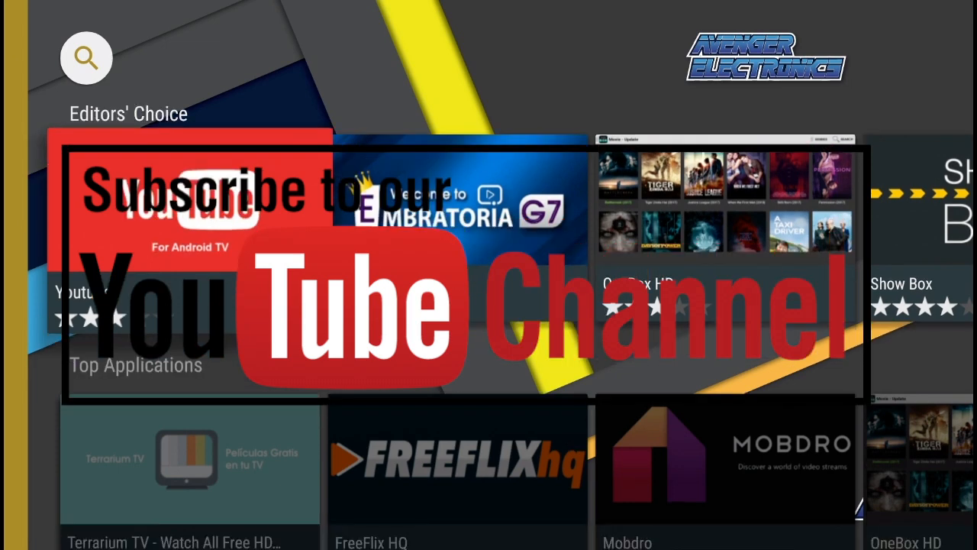
pyautogui.scroll(-3)
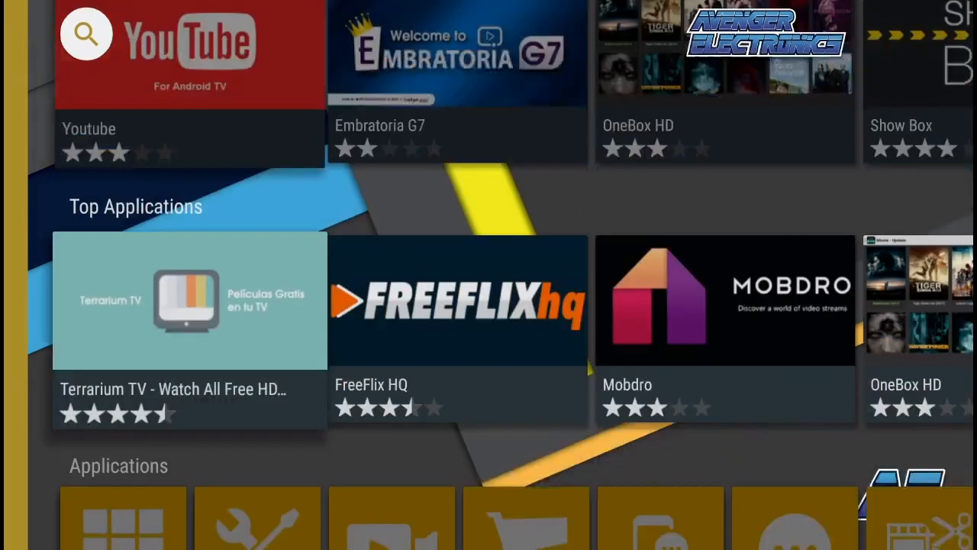